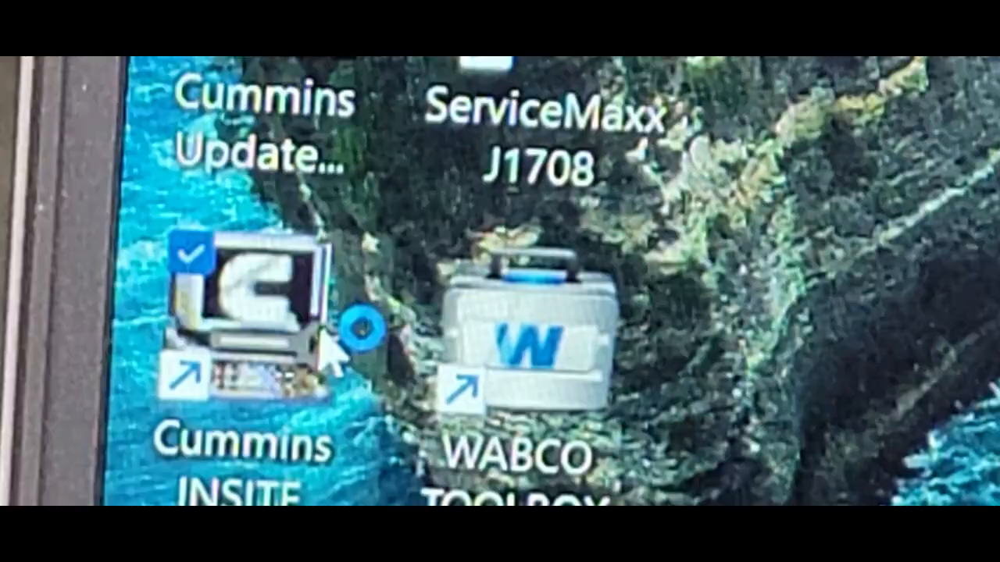
{"action": "mouse_move", "coordinate": [250, 313]}
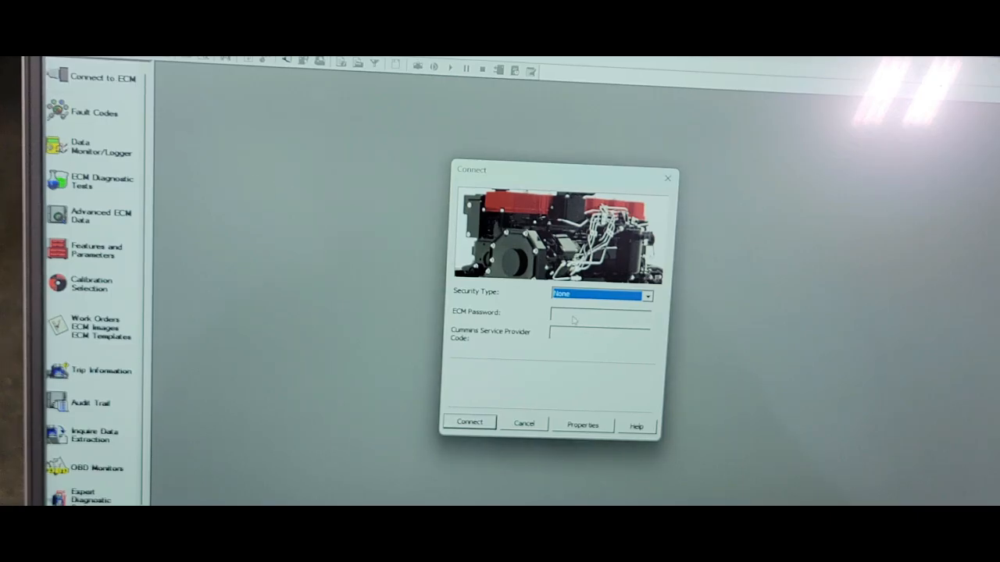
Connect to the ECM with Master security type and the ECM password, opening a new work order.
{"action": "left_click", "coordinate": [647, 296]}
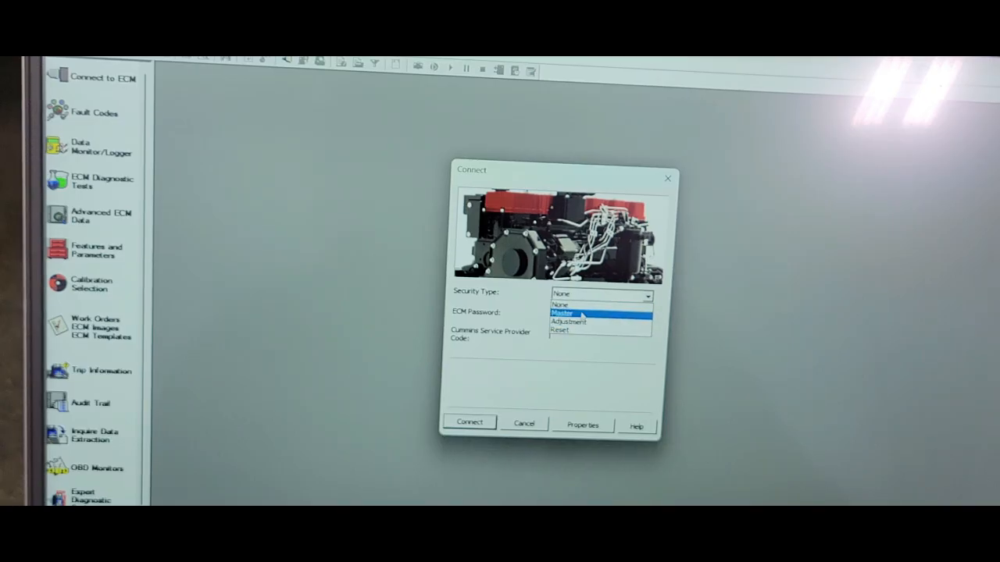
{"action": "left_click", "coordinate": [560, 313]}
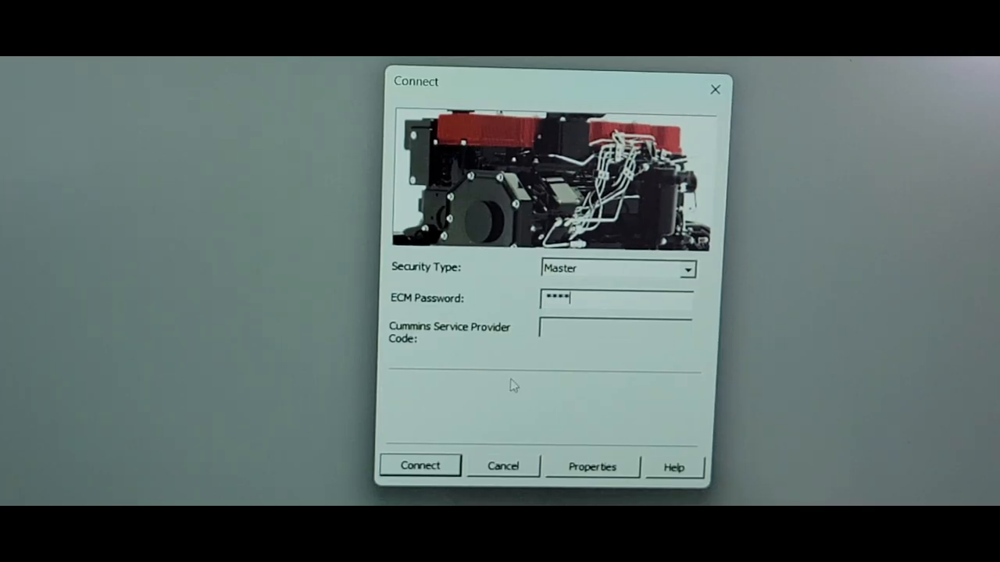
{"action": "left_click", "coordinate": [419, 466]}
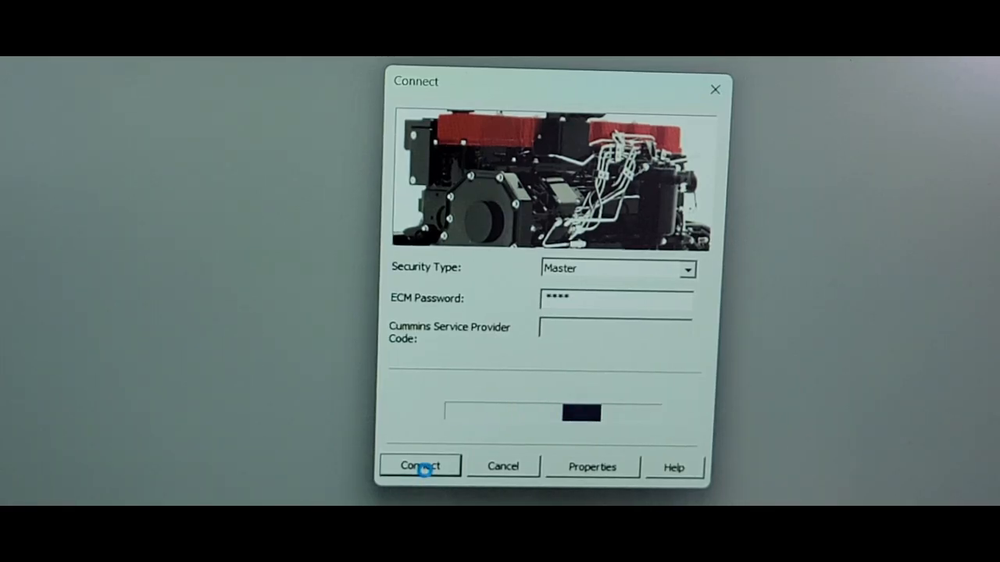
{"action": "left_click", "coordinate": [419, 465]}
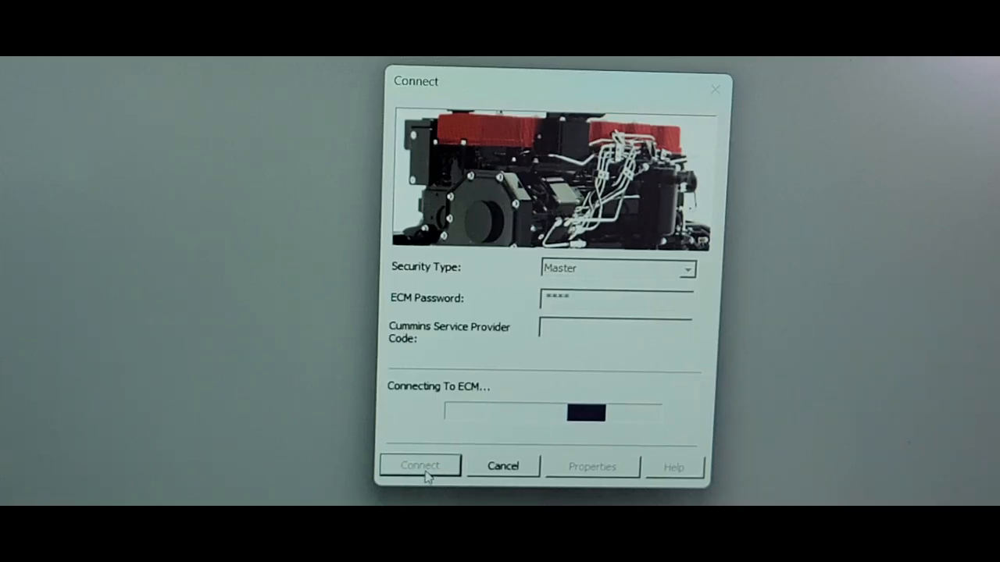
{"action": "left_click", "coordinate": [419, 466]}
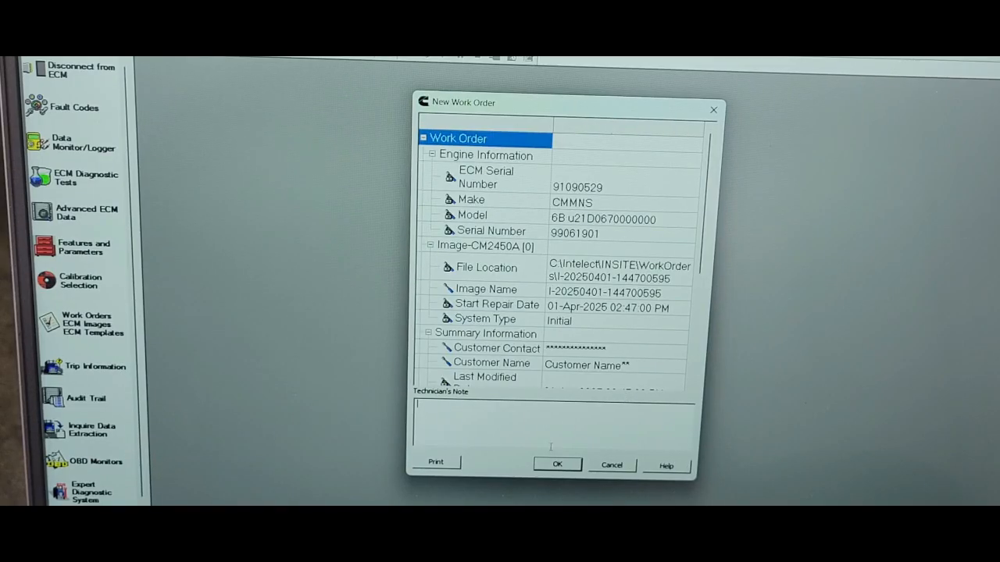
Enter the odometer mileage in the work order and save it with OK.
{"action": "scroll", "scroll_direction": "down", "scroll_amount": 3}
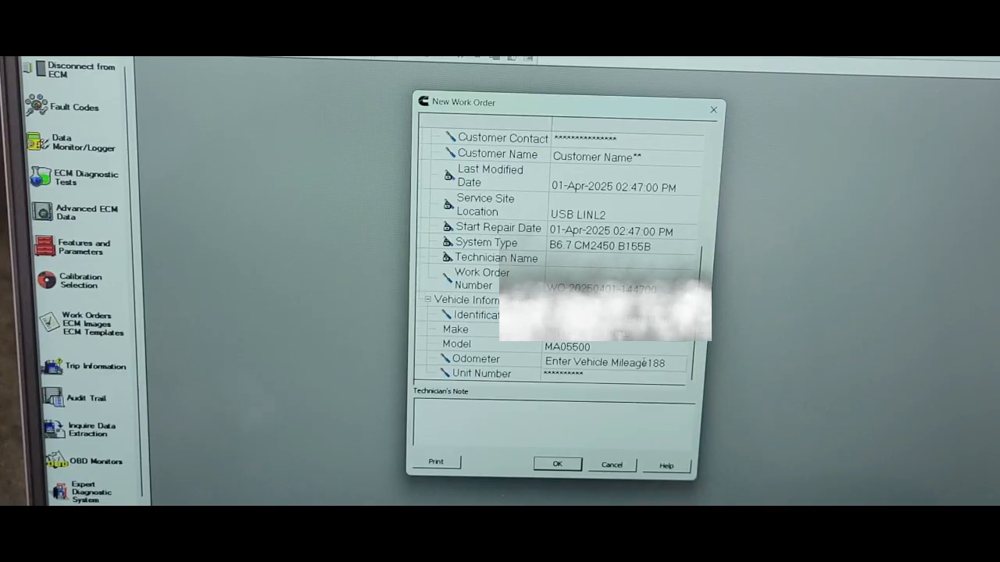
{"action": "type", "text": "5"}
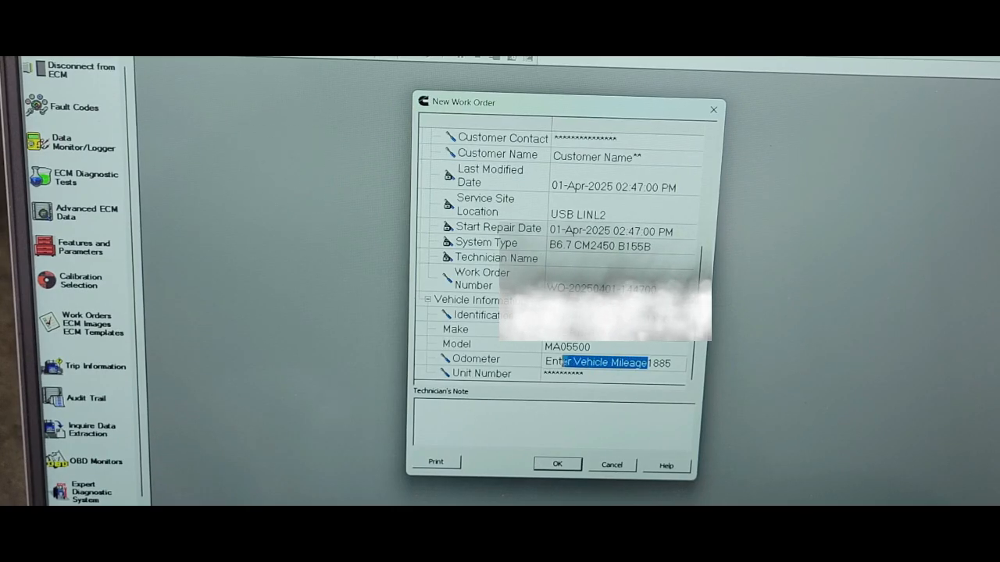
{"action": "left_click", "coordinate": [609, 363]}
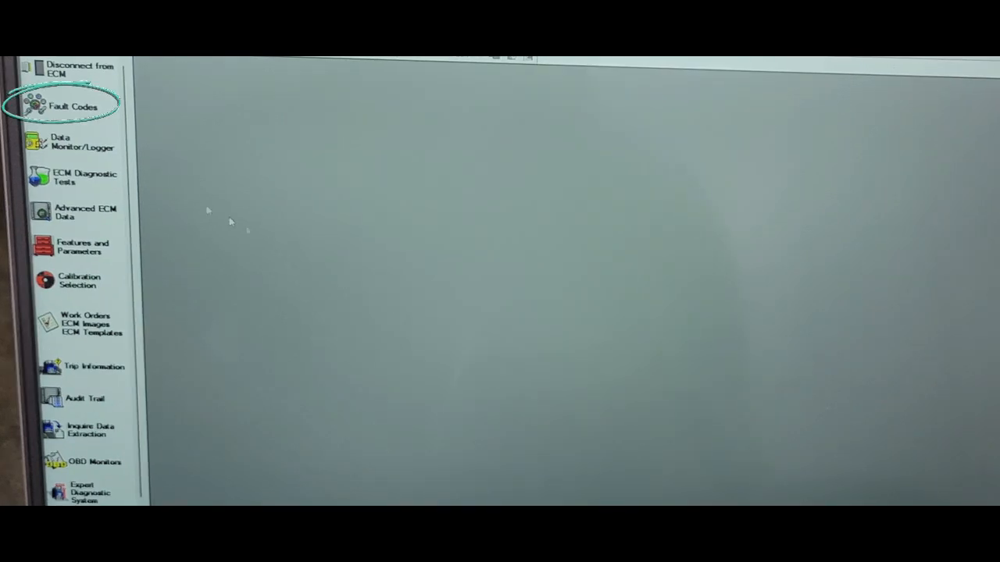
{"action": "mouse_move", "coordinate": [72, 106]}
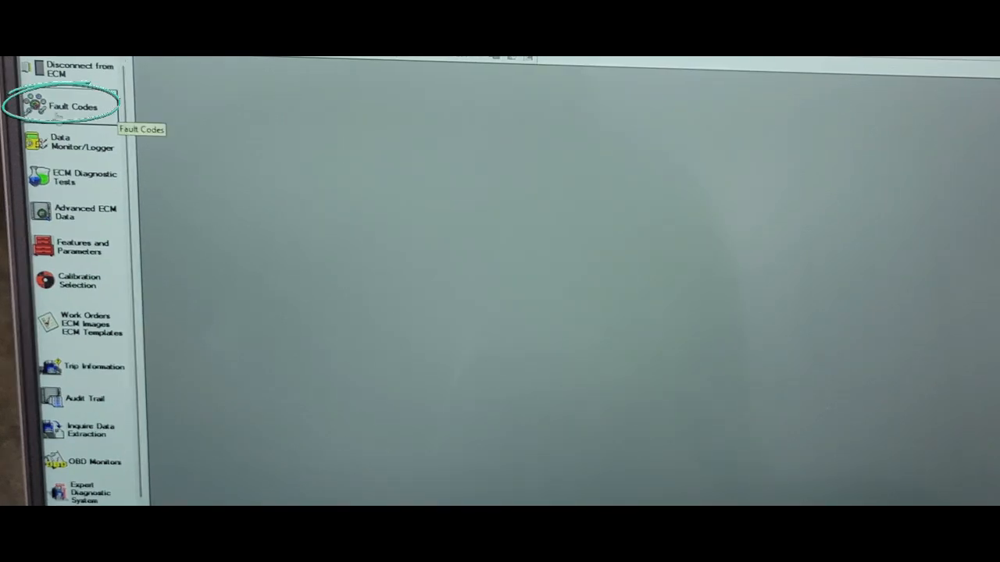
Show the Fault Codes table and bring up its context menu of fault actions.
{"action": "left_click", "coordinate": [72, 106]}
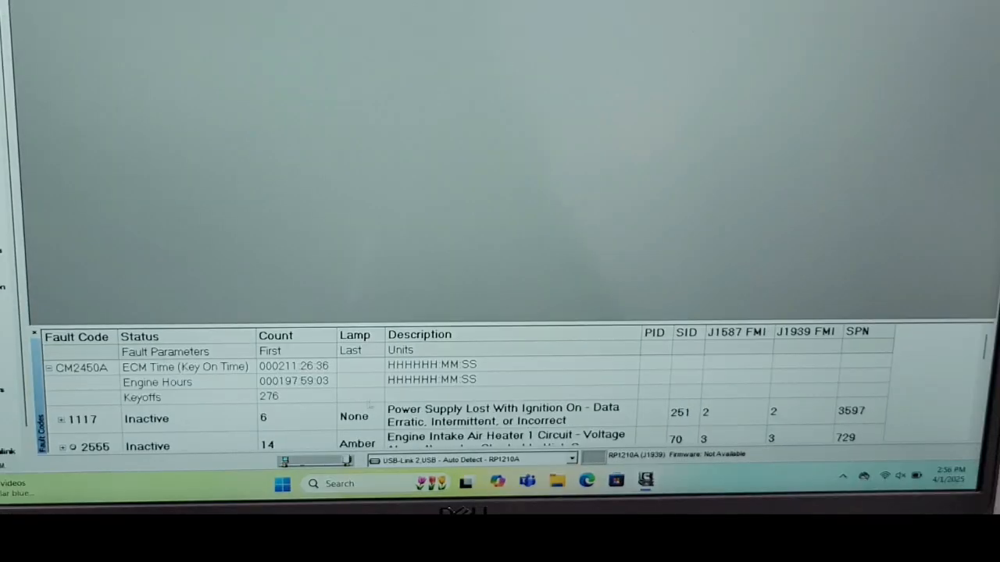
{"action": "left_click", "coordinate": [156, 419]}
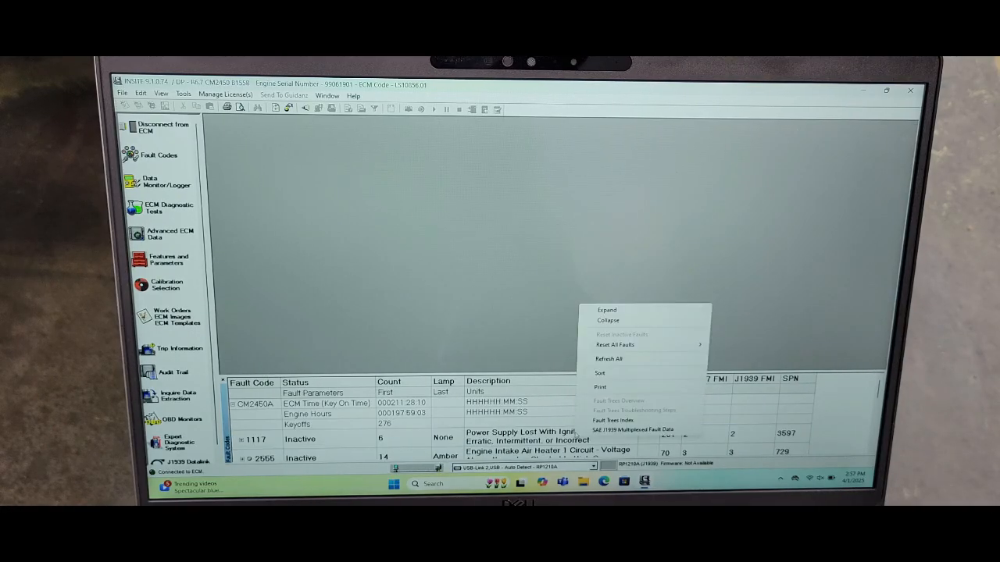
{"action": "mouse_move", "coordinate": [616, 345]}
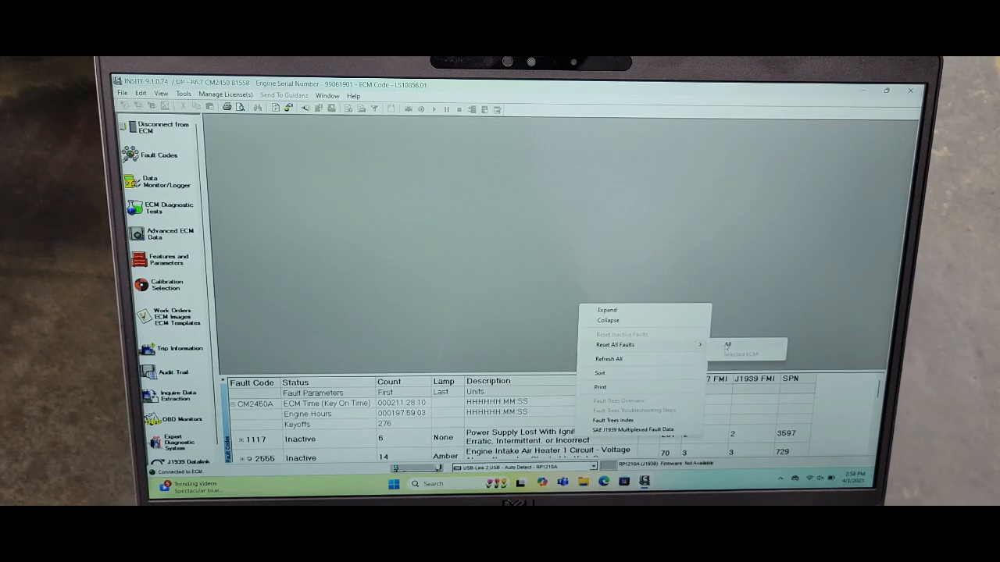
Choose Reset All Faults and confirm with Yes.
{"action": "left_click", "coordinate": [728, 345]}
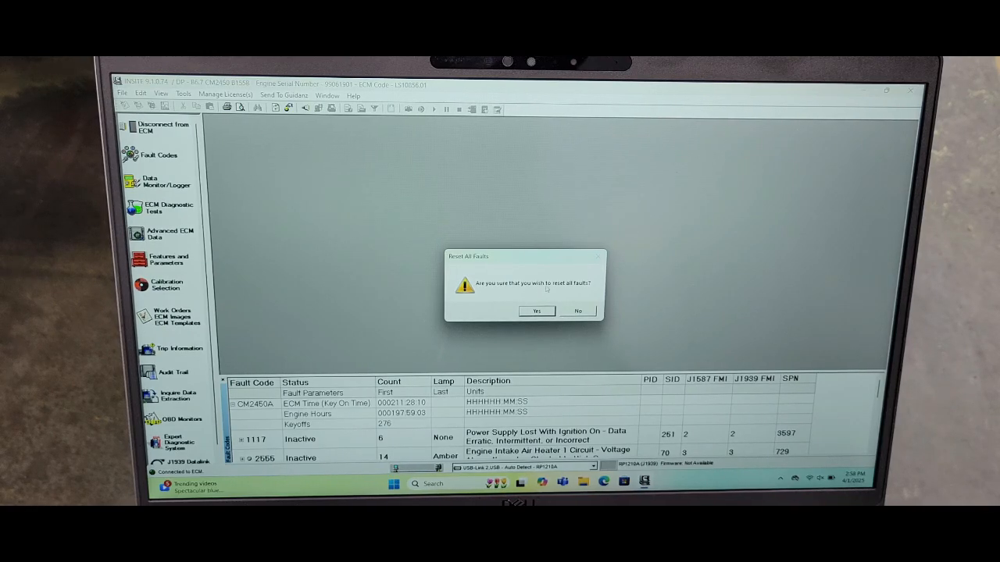
{"action": "left_click", "coordinate": [536, 311]}
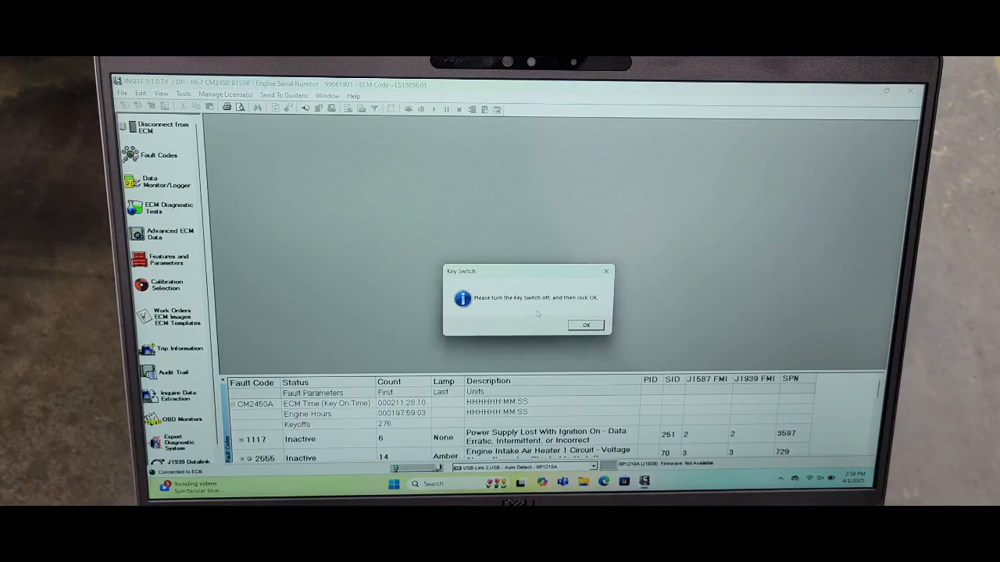
Acknowledge the key-switch-off and key-switch-on prompts to finish the fault reset.
{"action": "left_click", "coordinate": [586, 325]}
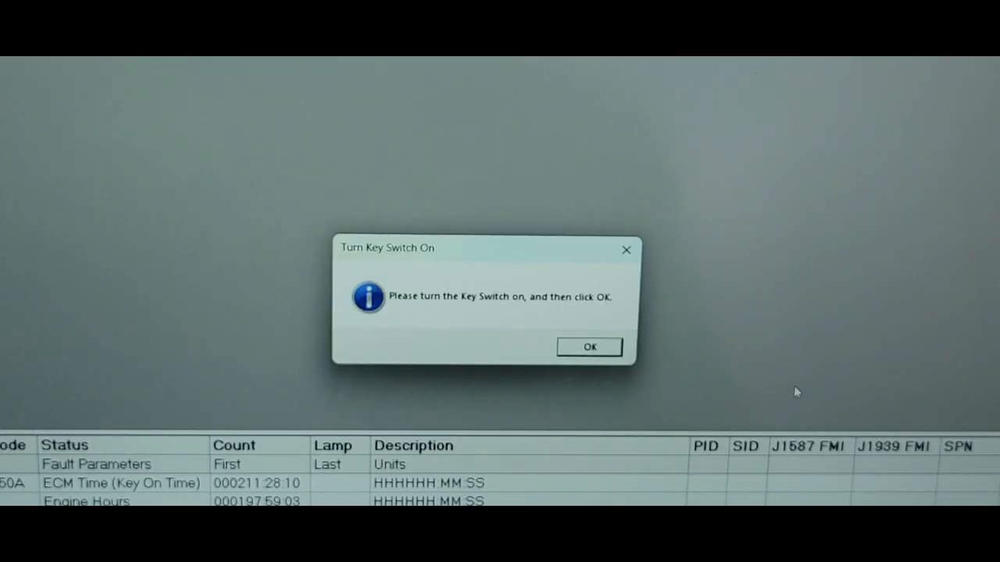
{"action": "left_click", "coordinate": [589, 347]}
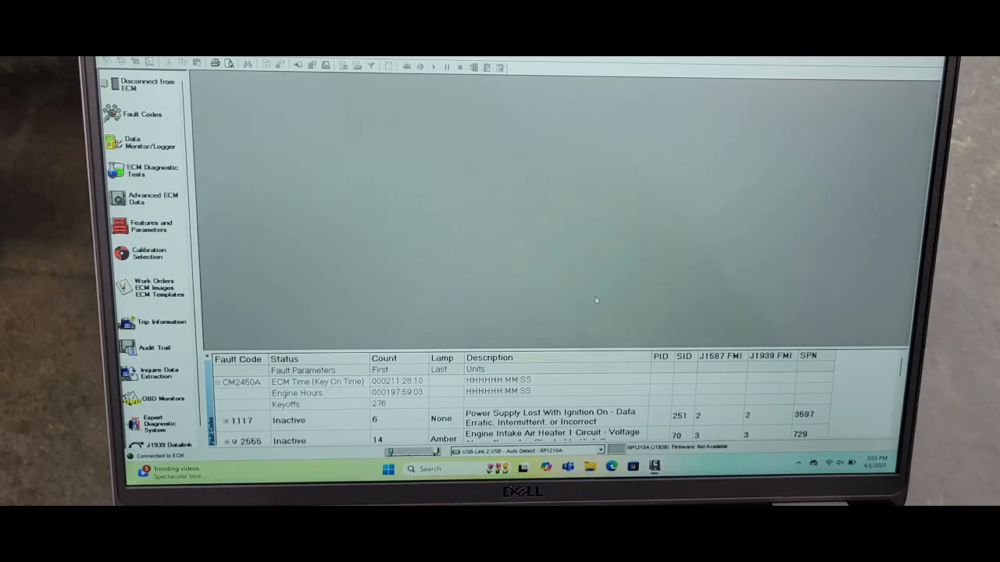